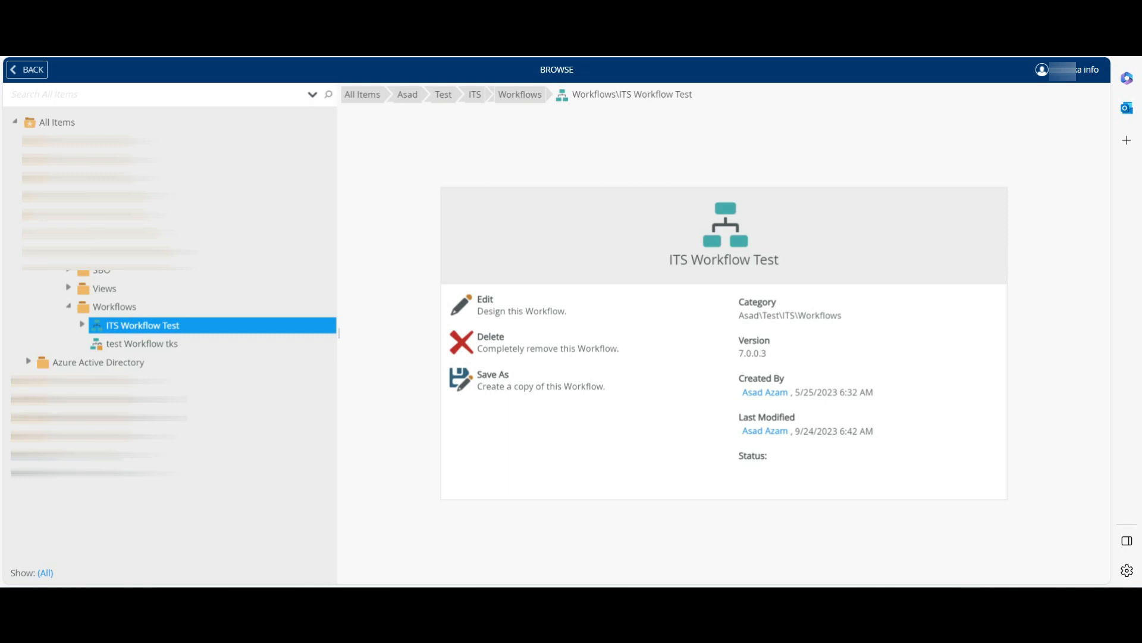
Step: Select ITS Workflow Test in the browse tree and open it in the Workflow Designer via Edit
click(485, 304)
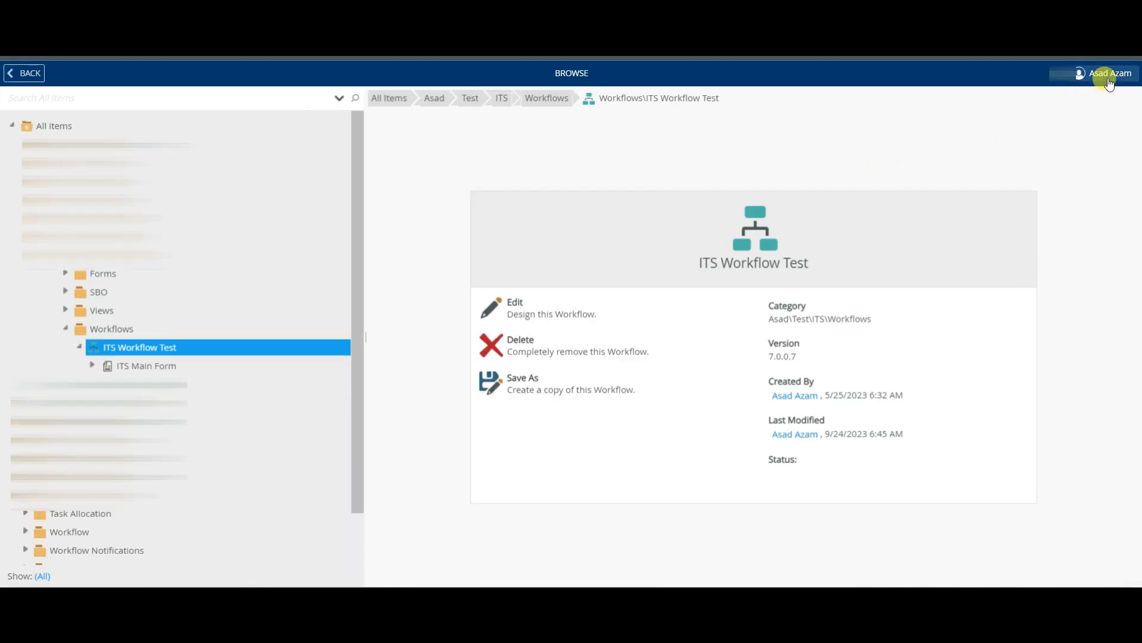
click(1108, 73)
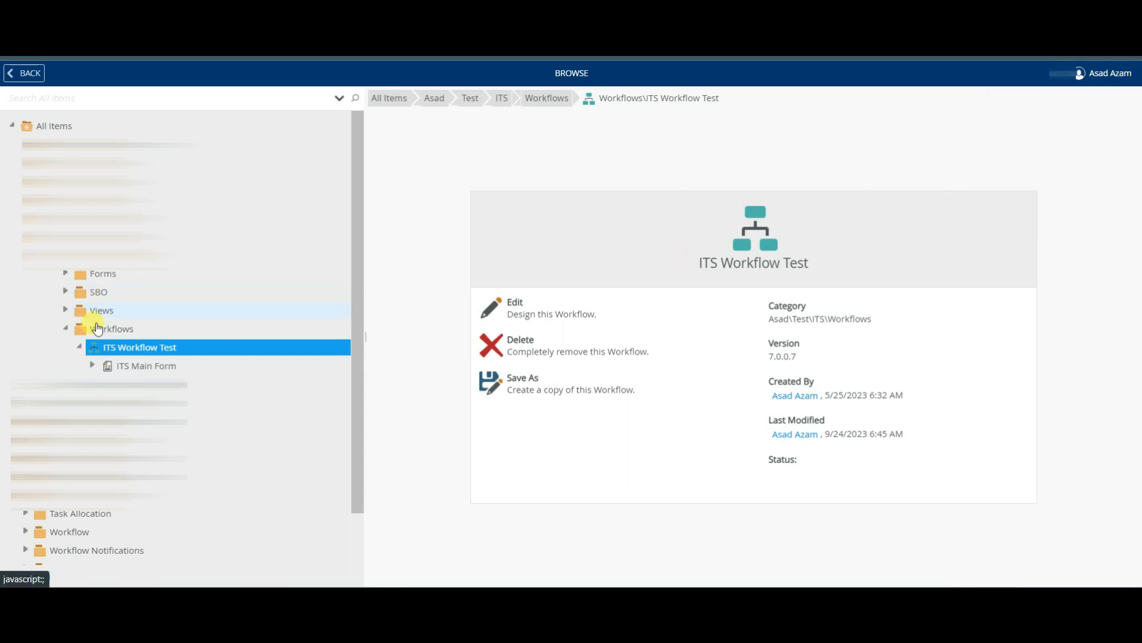
click(515, 306)
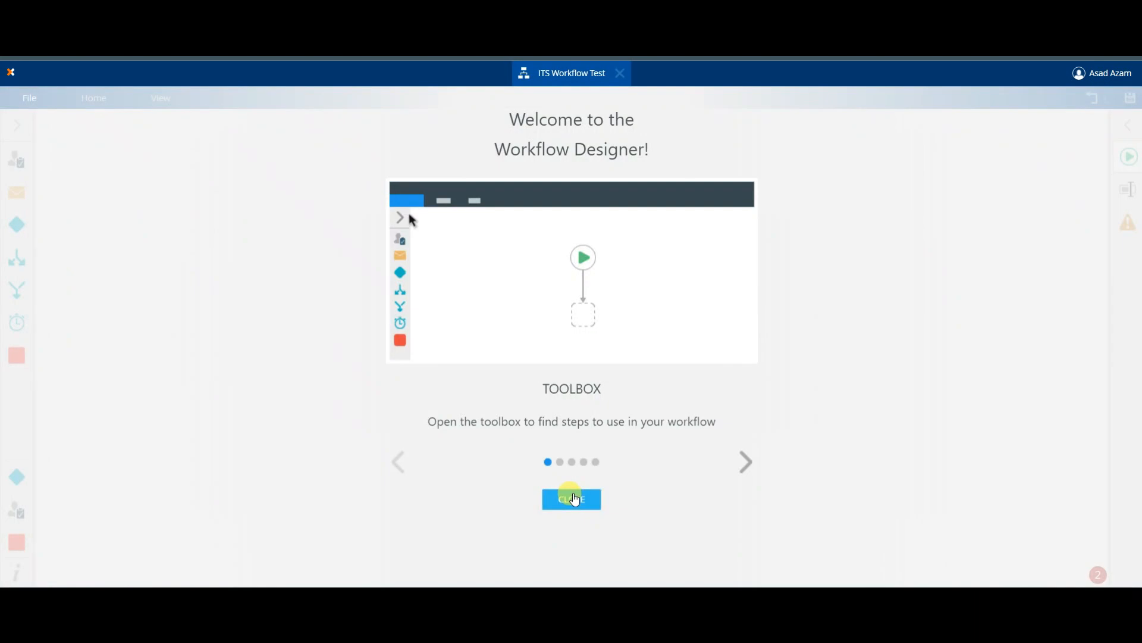
Step: Close the welcome tour and show the ITS Workflow Test information page from File
click(571, 499)
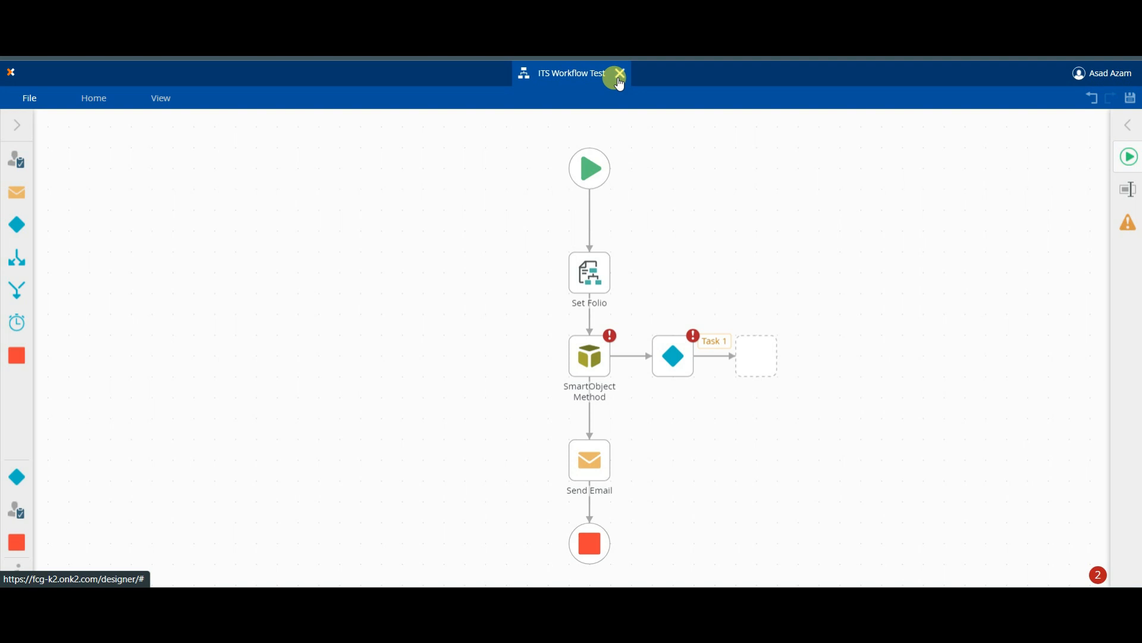
mouse_move(619, 79)
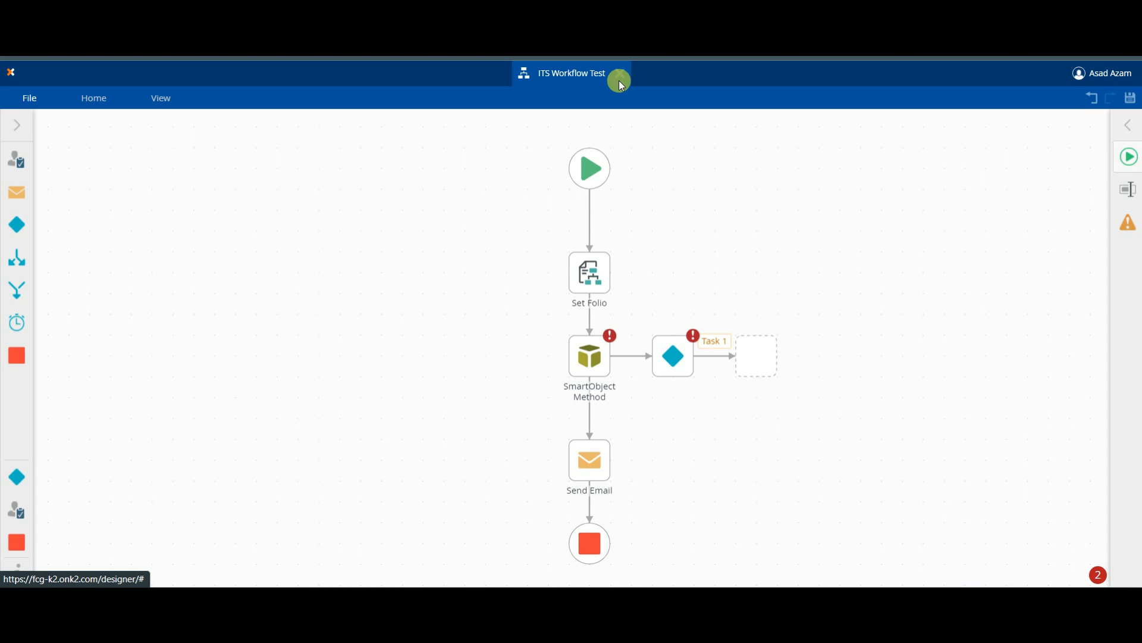
click(28, 98)
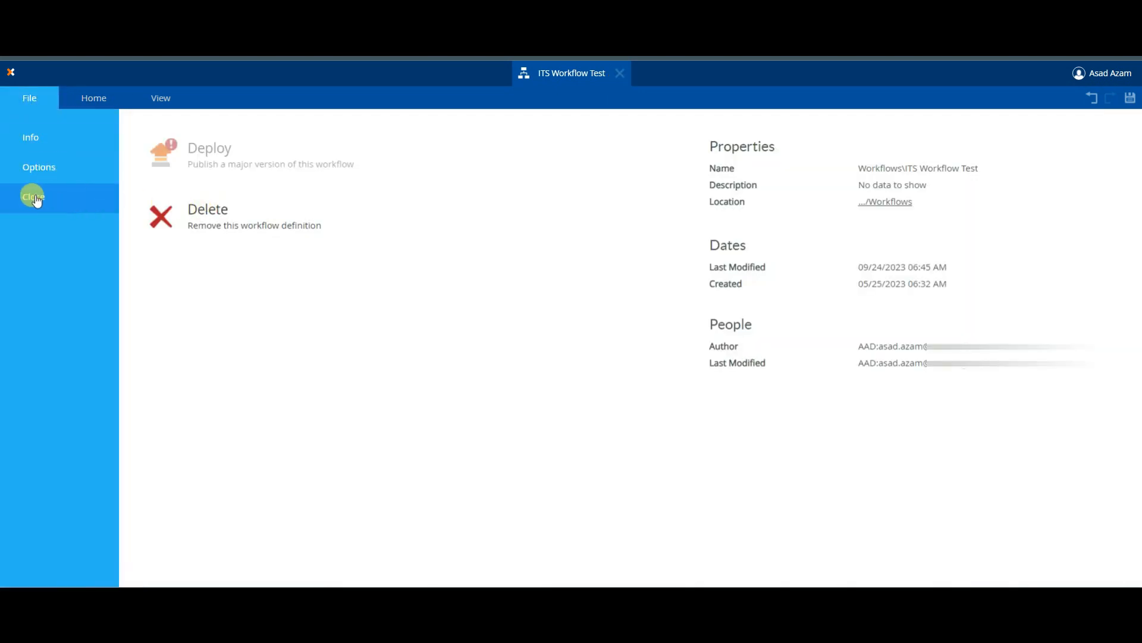
mouse_move(680, 391)
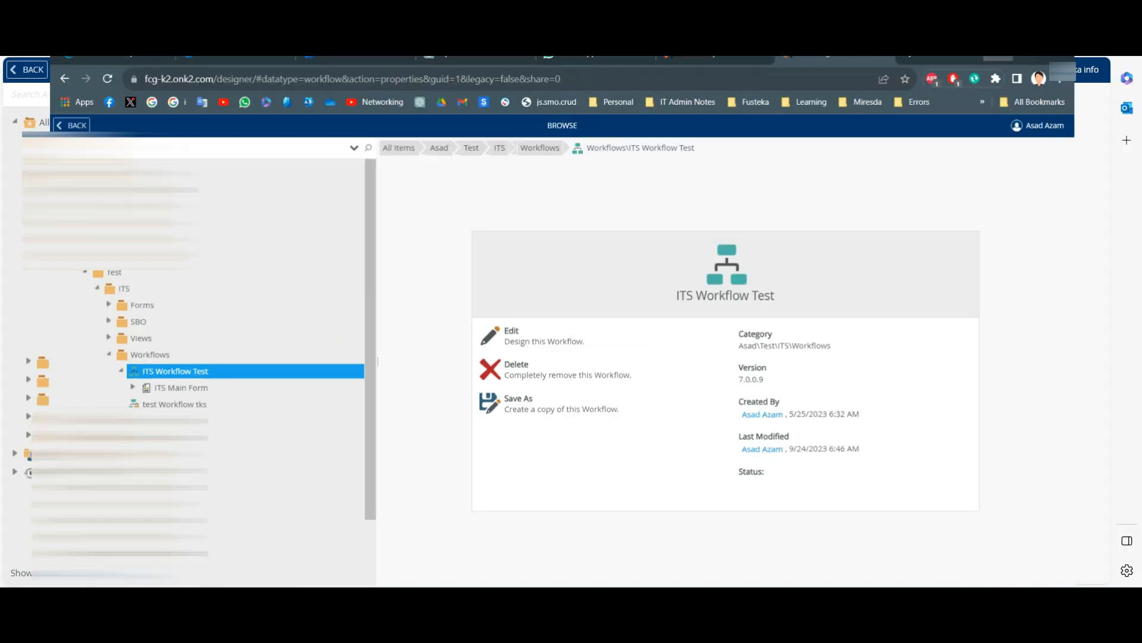
click(512, 335)
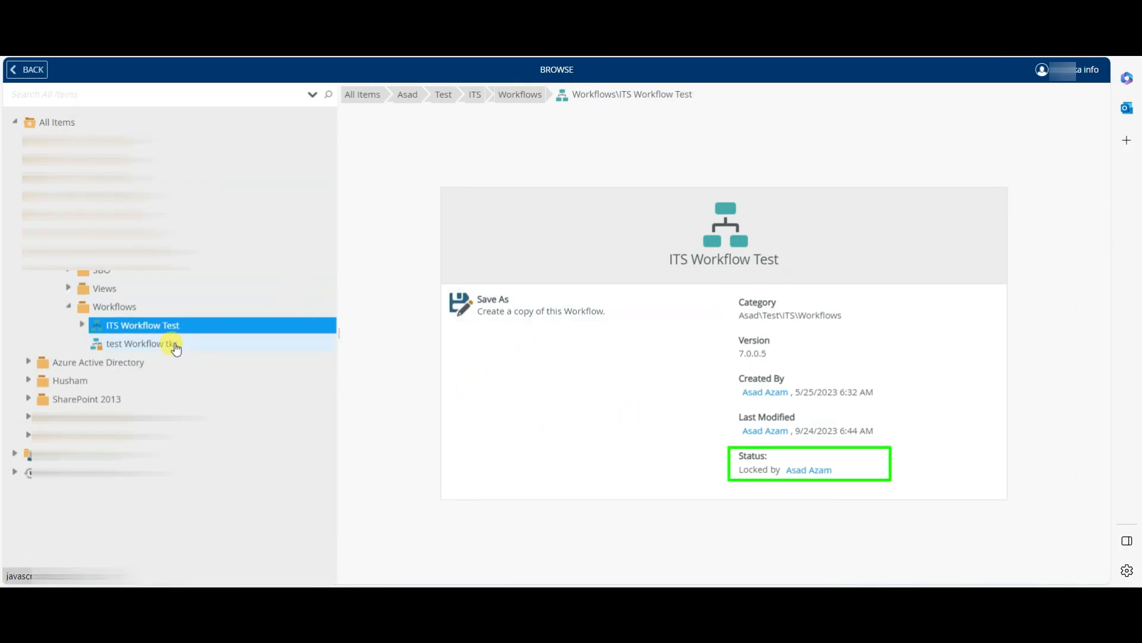
mouse_move(181, 330)
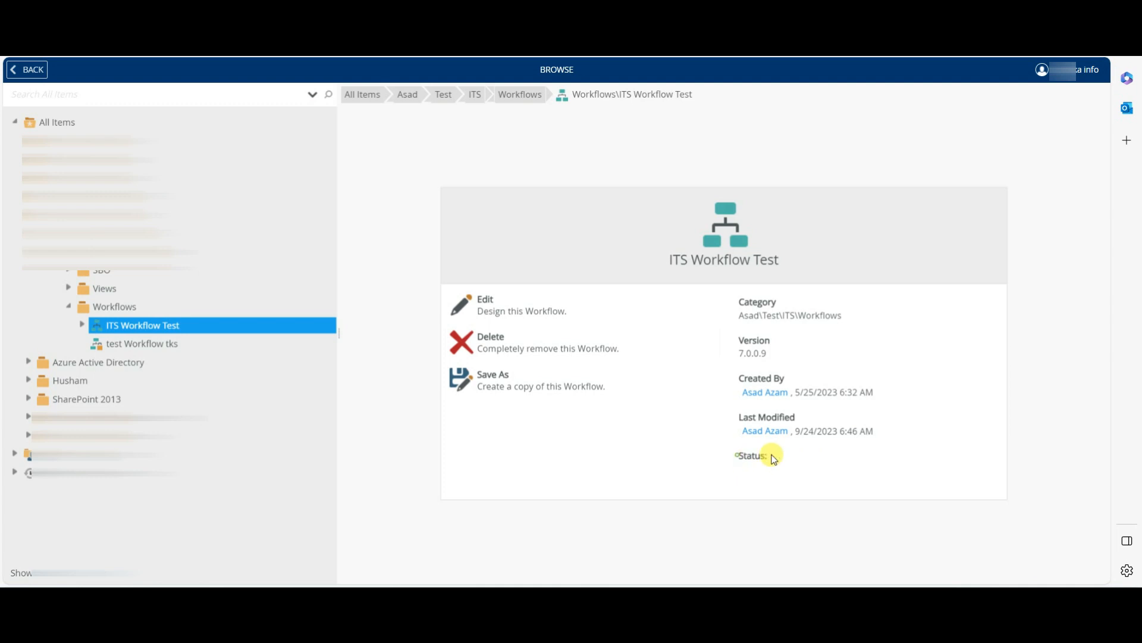
double_click(751, 456)
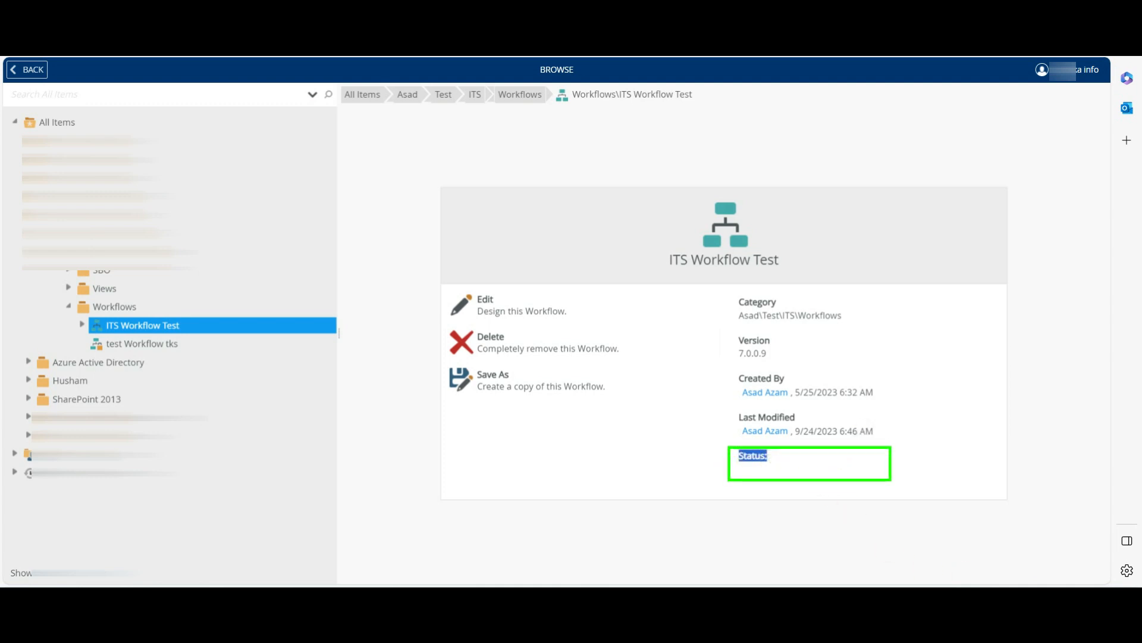